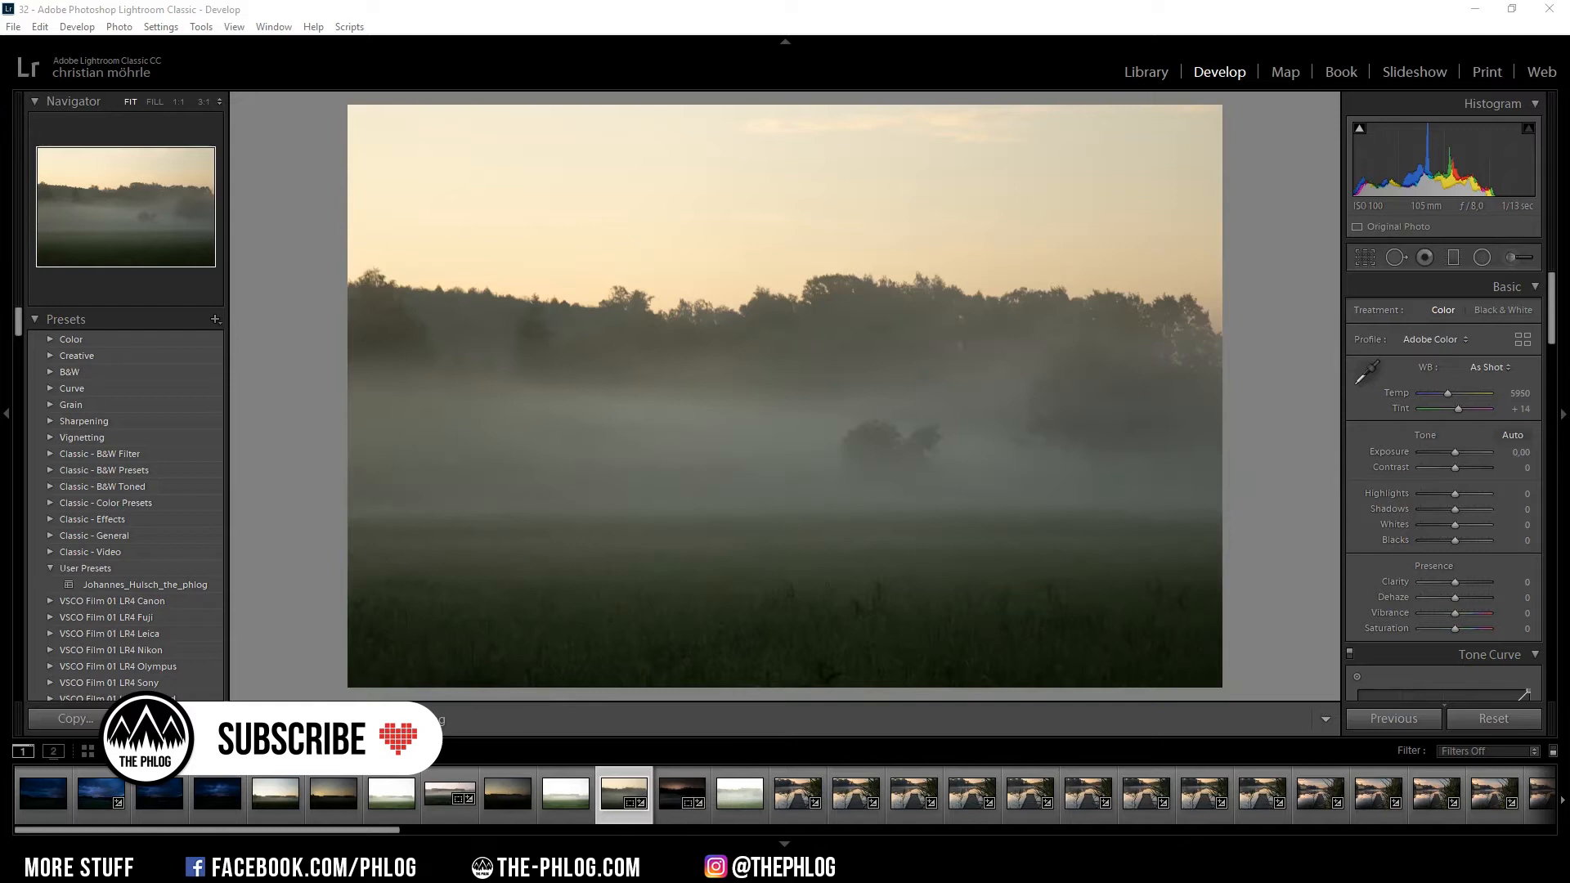
- Scroll the Basic panel to reach the white balance, highlights, shadows, clarity and vibrance sliders
scroll("down", 3)
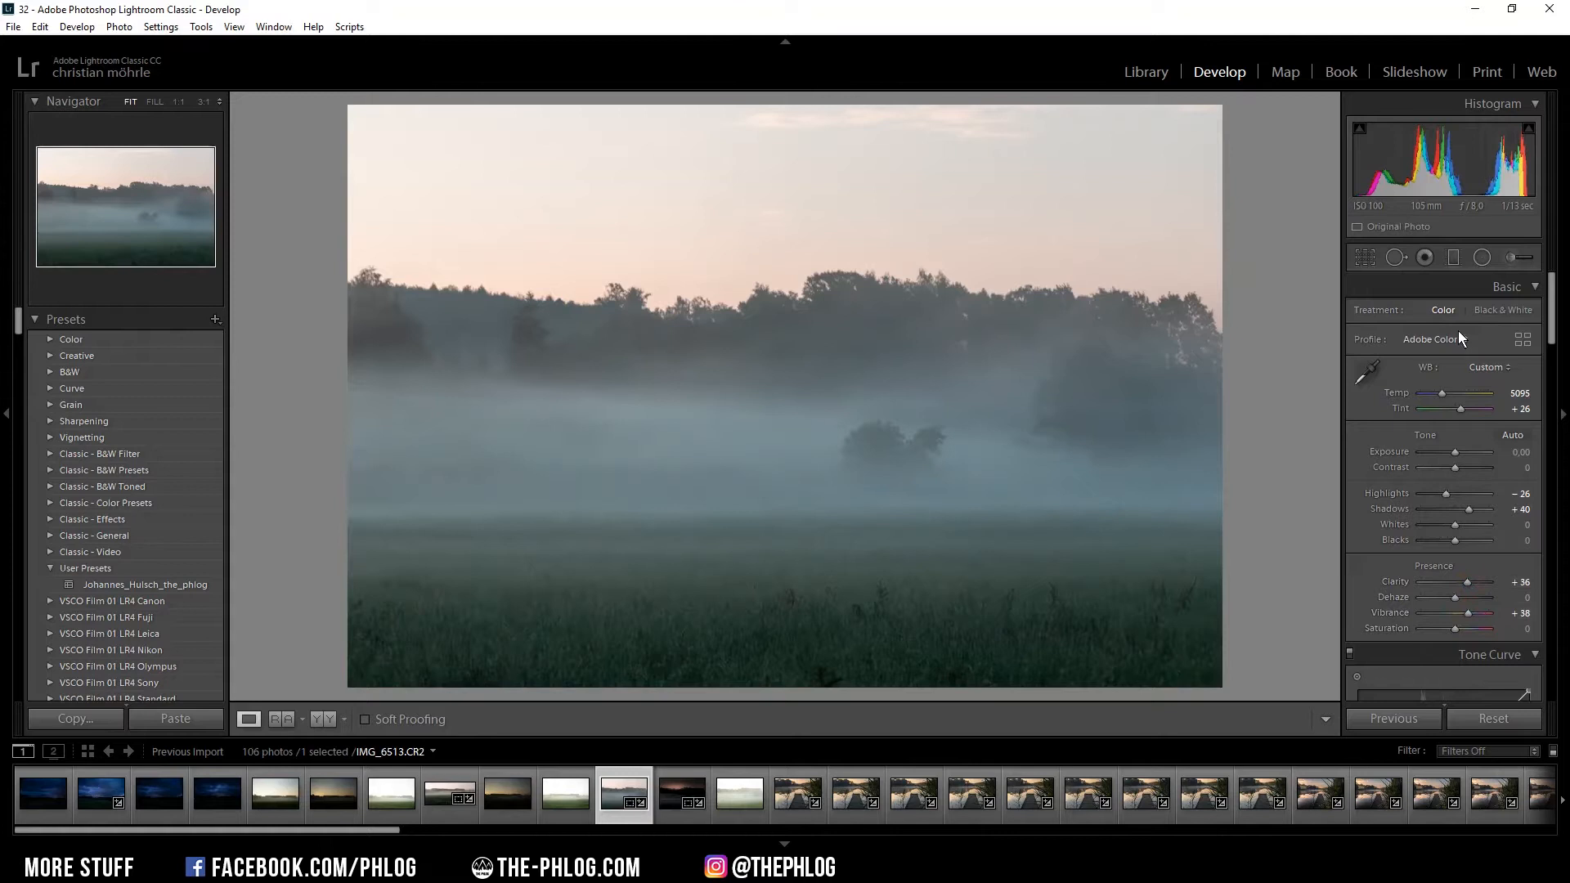
mouse_move(1452, 257)
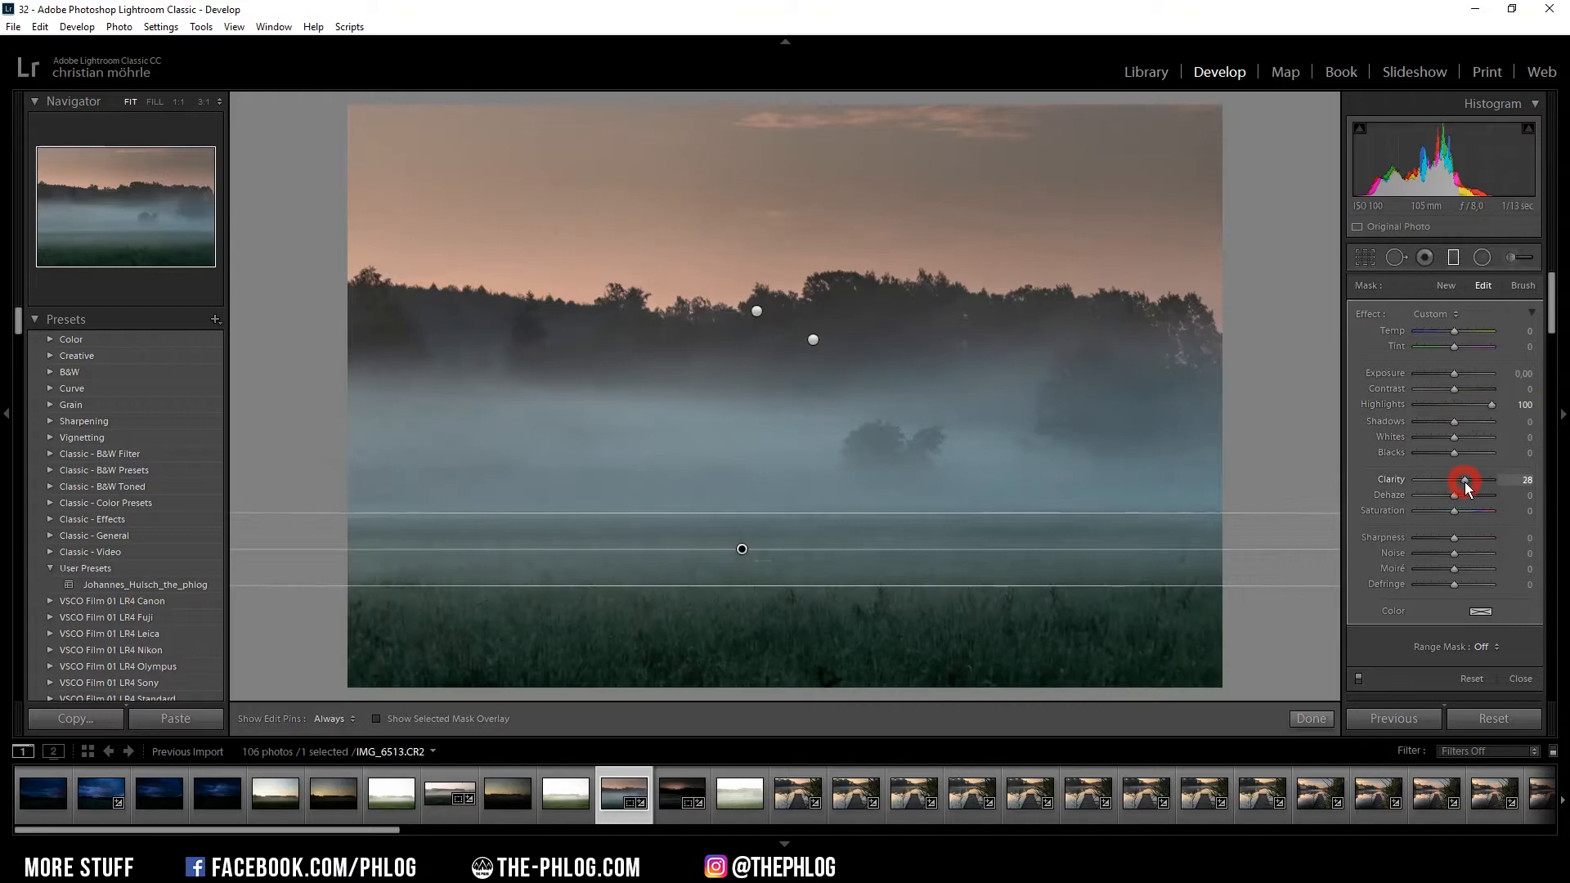
- Raise clarity on the fog gradient and add a second graduated adjustment across the treeline fog
left_click(813, 340)
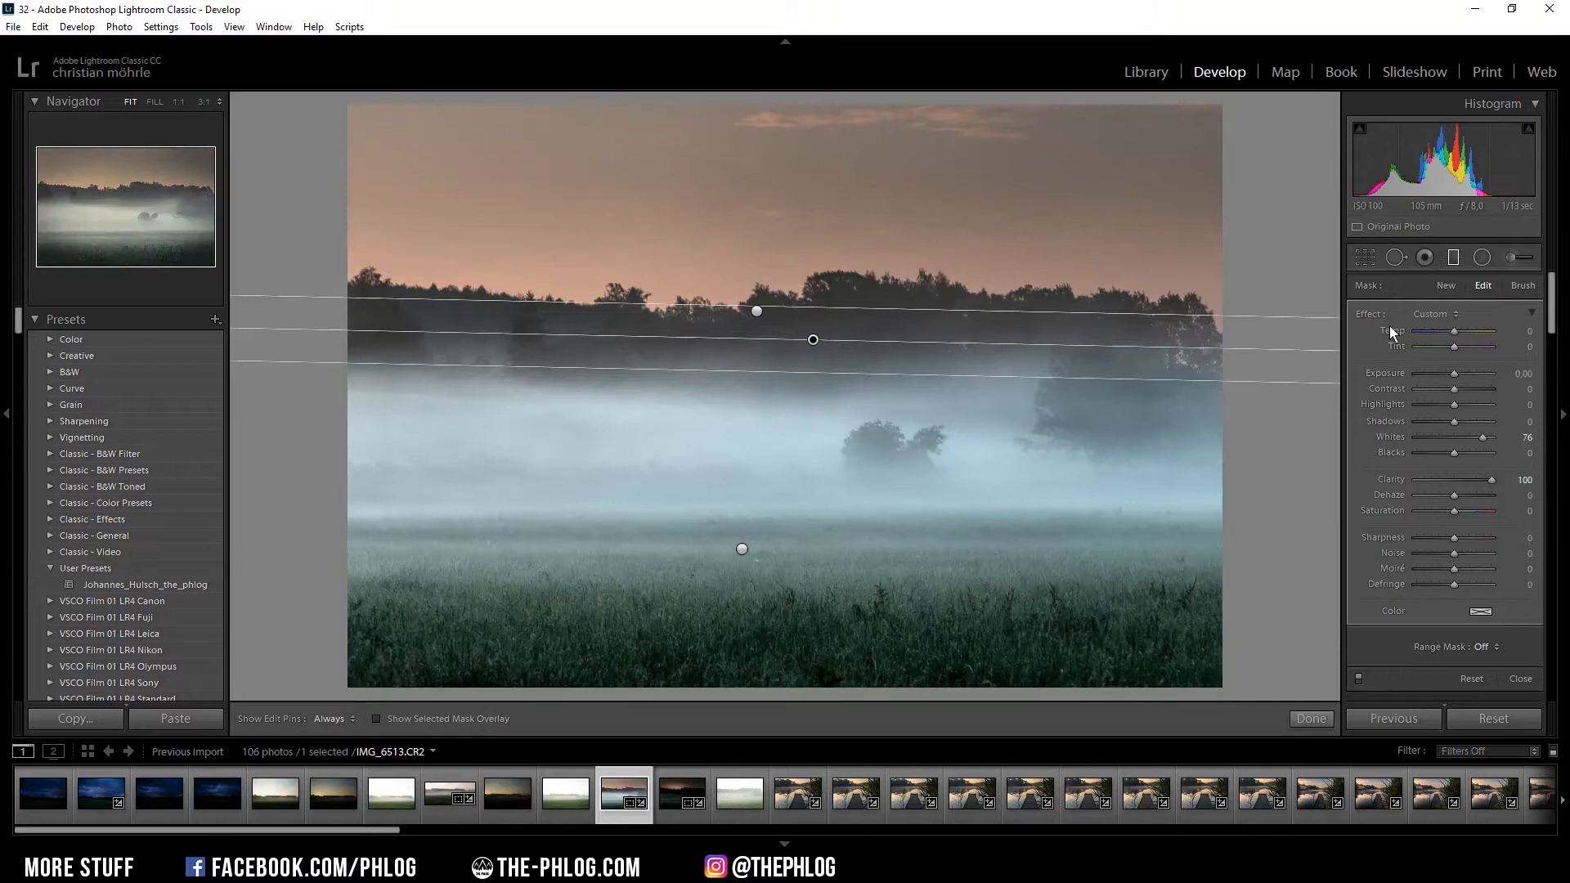
left_click(1520, 284)
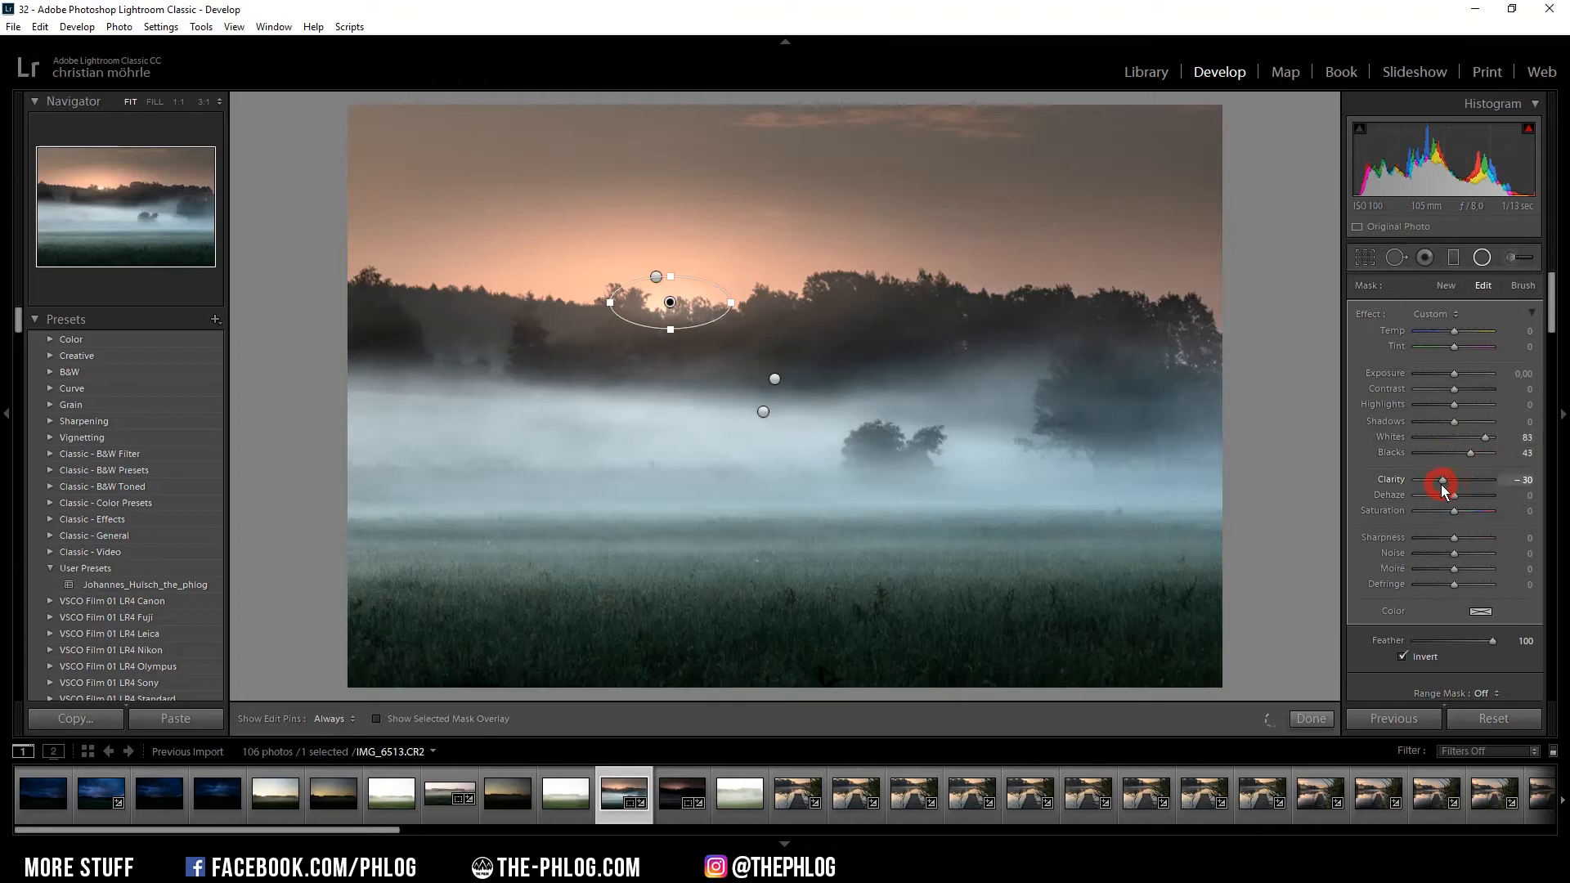
- Lower the clarity of the inverted, feathered radial adjustment around the sun
left_click(1310, 719)
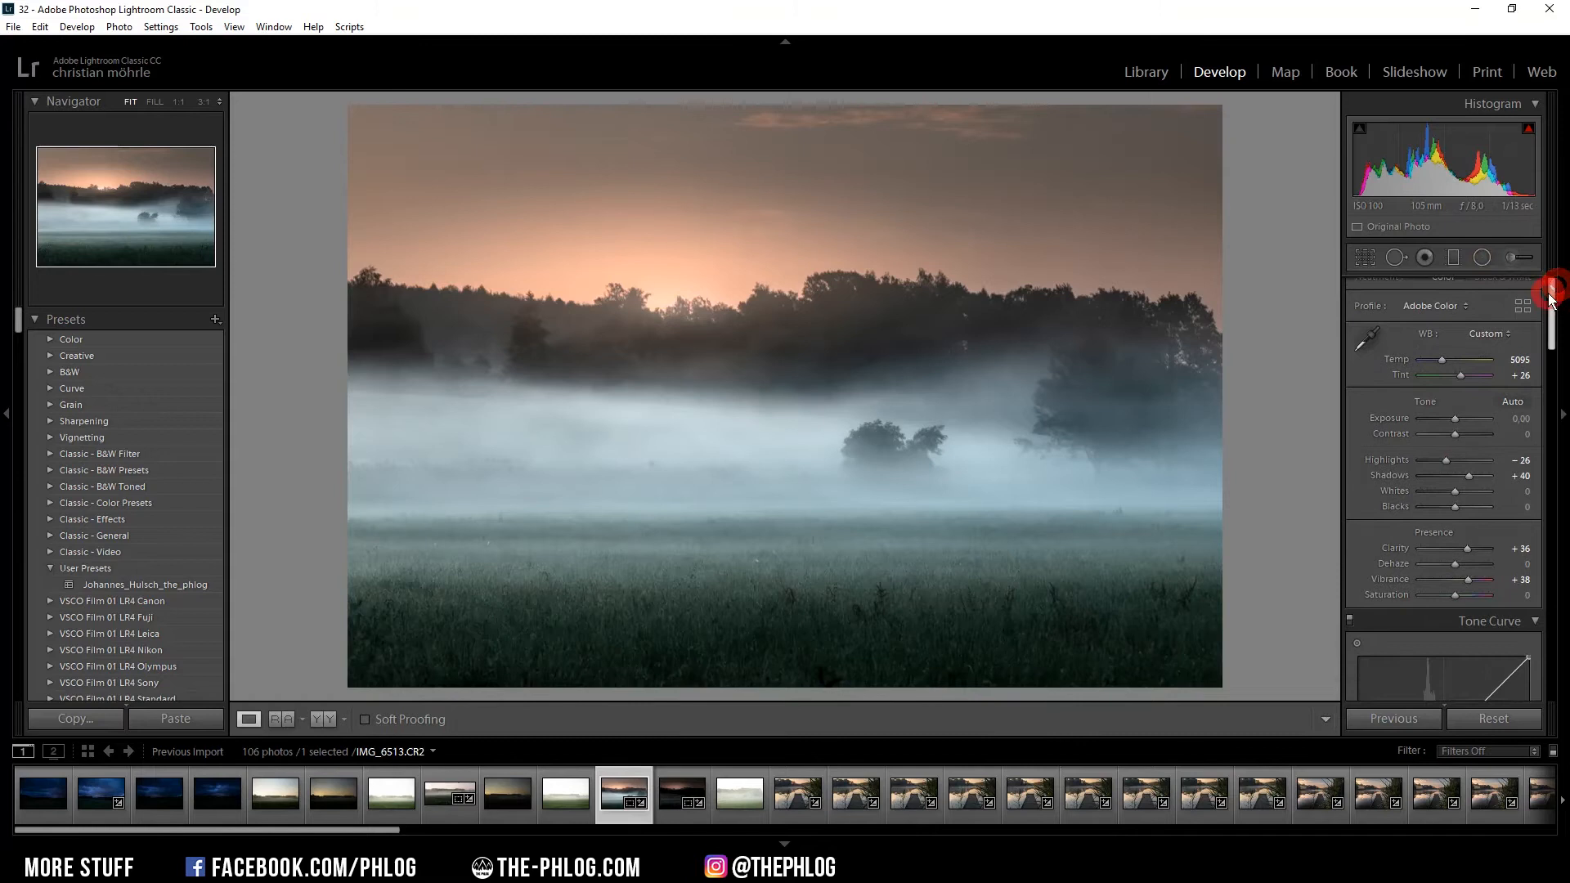
- Scroll down to the HSL Saturation sliders to desaturate green, aqua, blue and purple
scroll("down", 3)
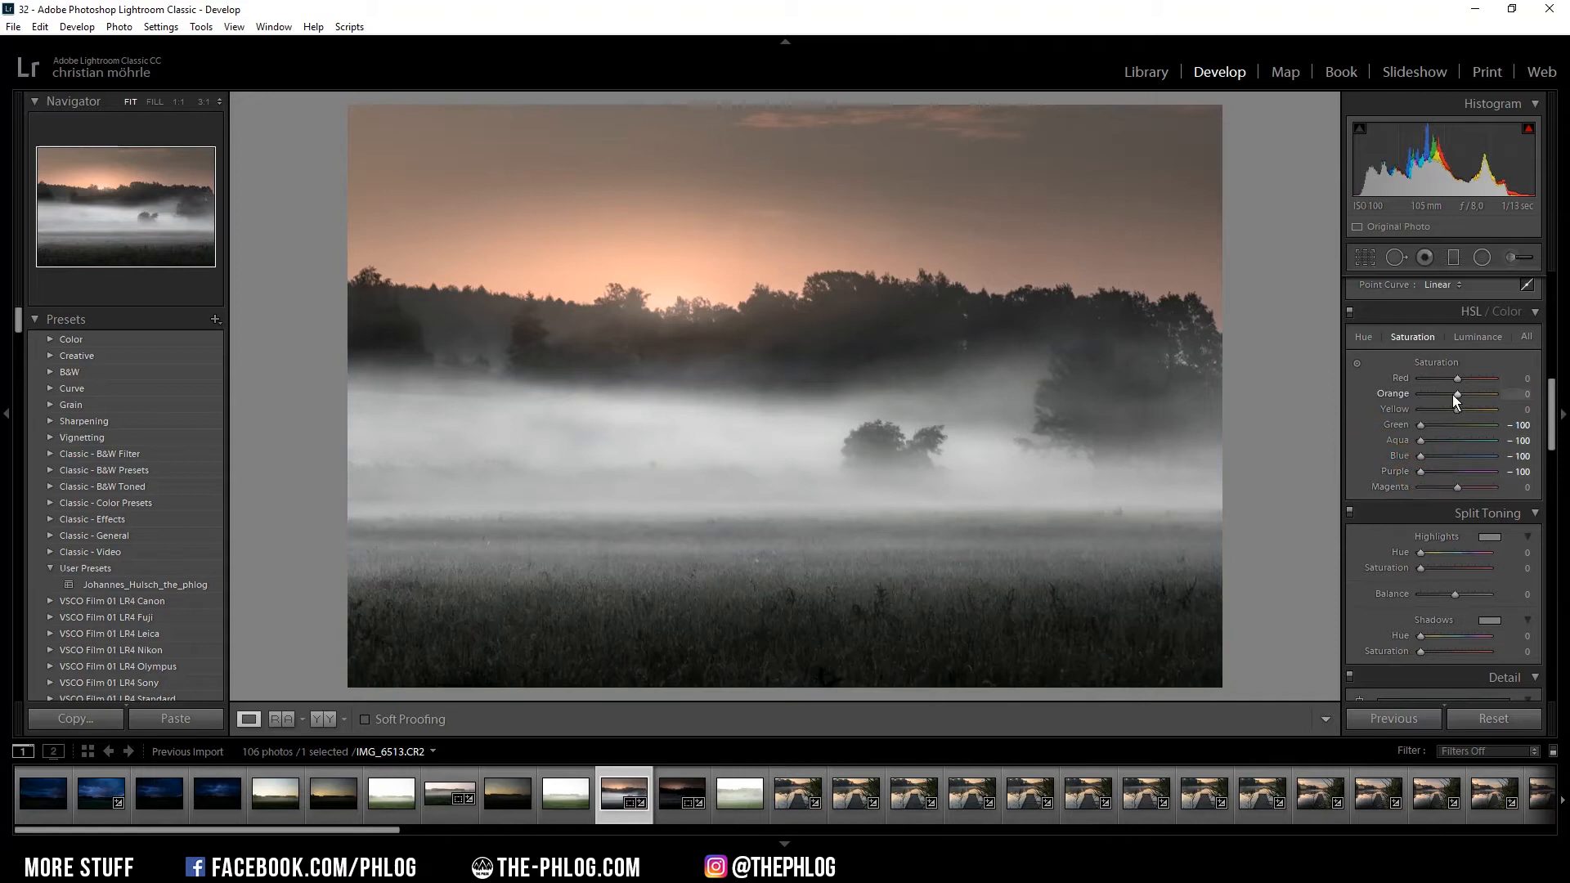
scroll("down", 3)
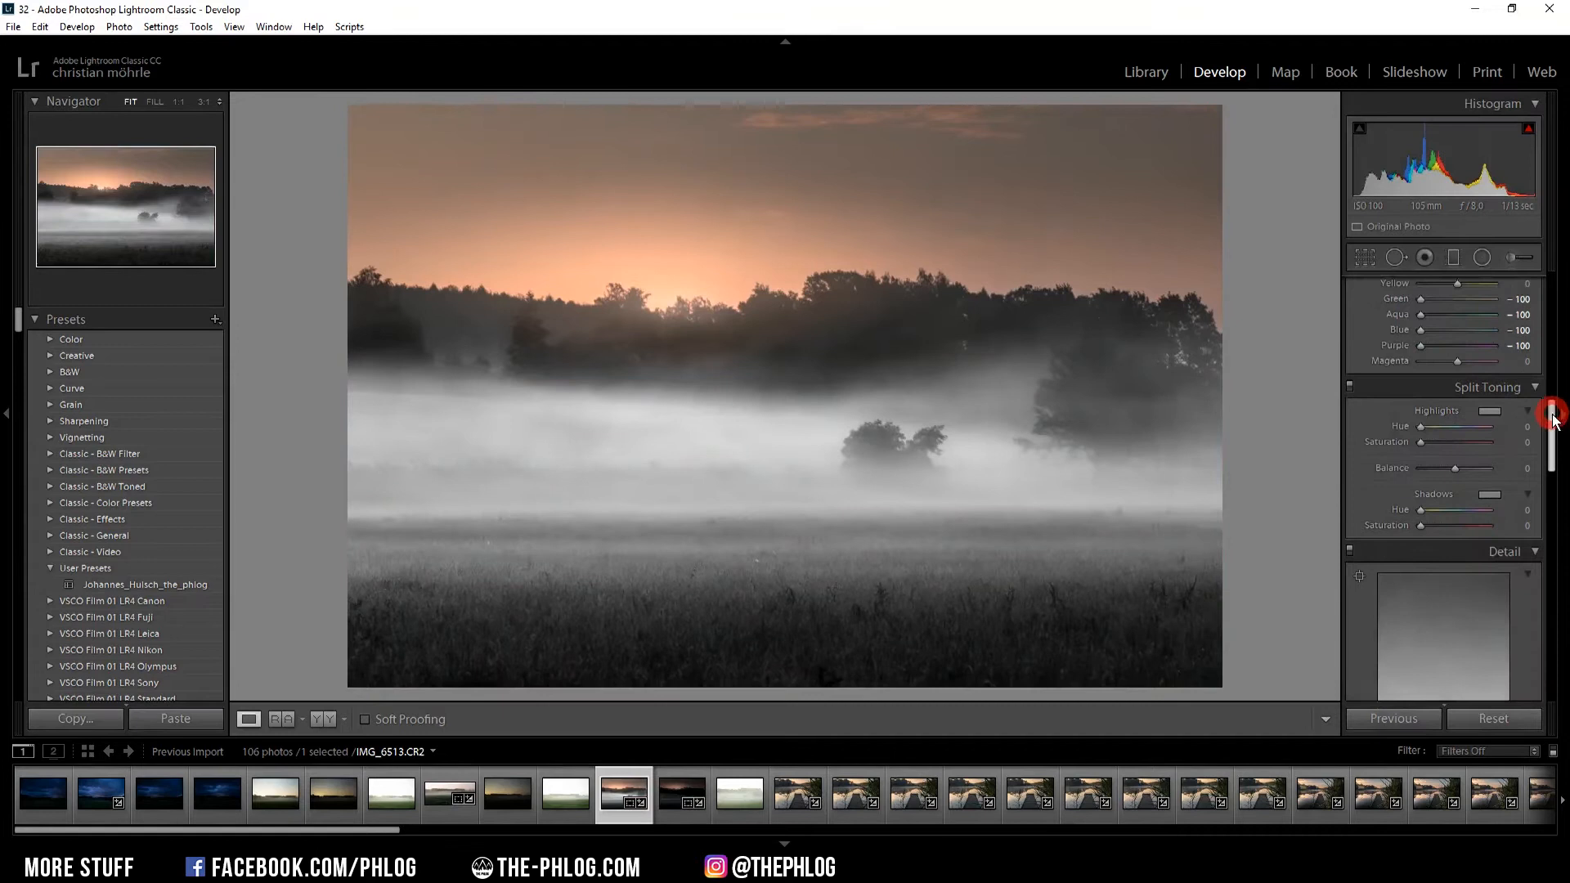
- Pick a warm orange tint for the Split Toning highlights and move on to the shadows tint
left_click(1550, 411)
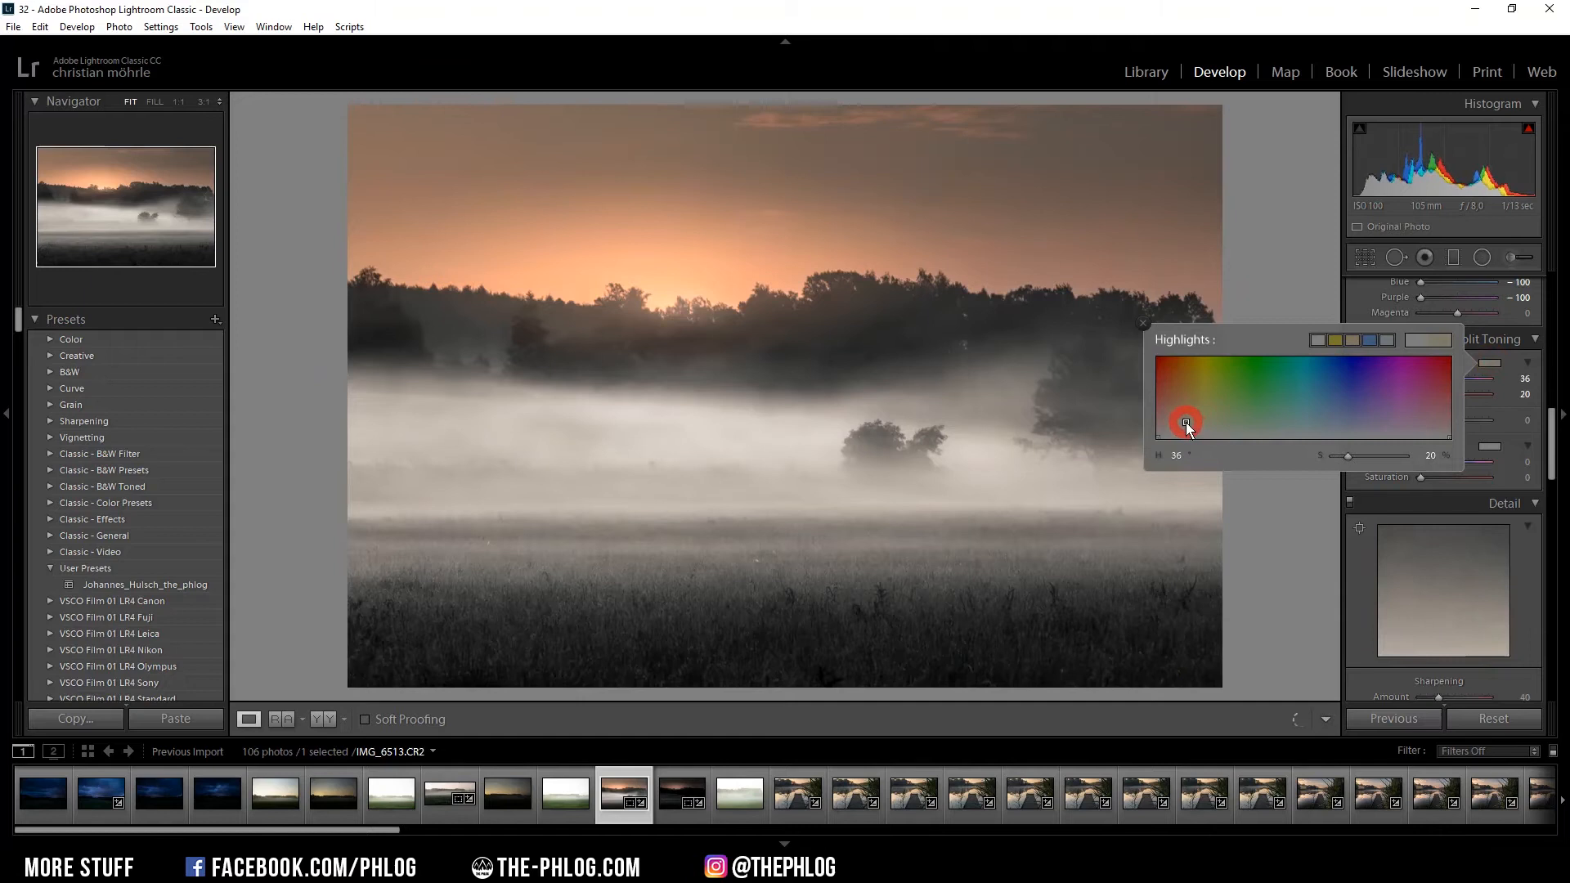
left_click(1491, 448)
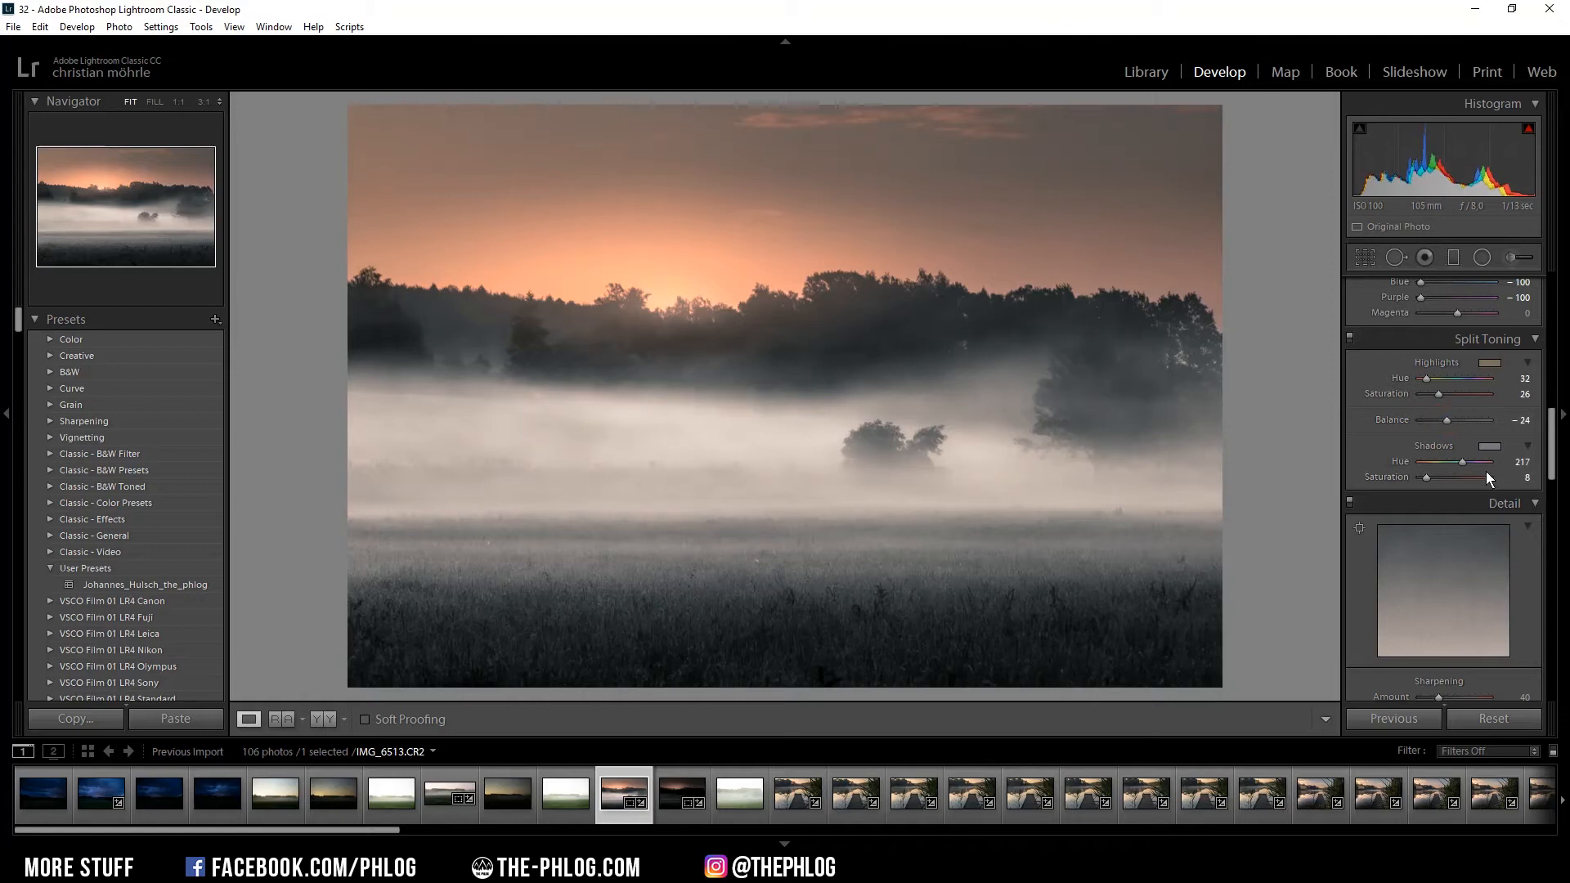
scroll("down", 3)
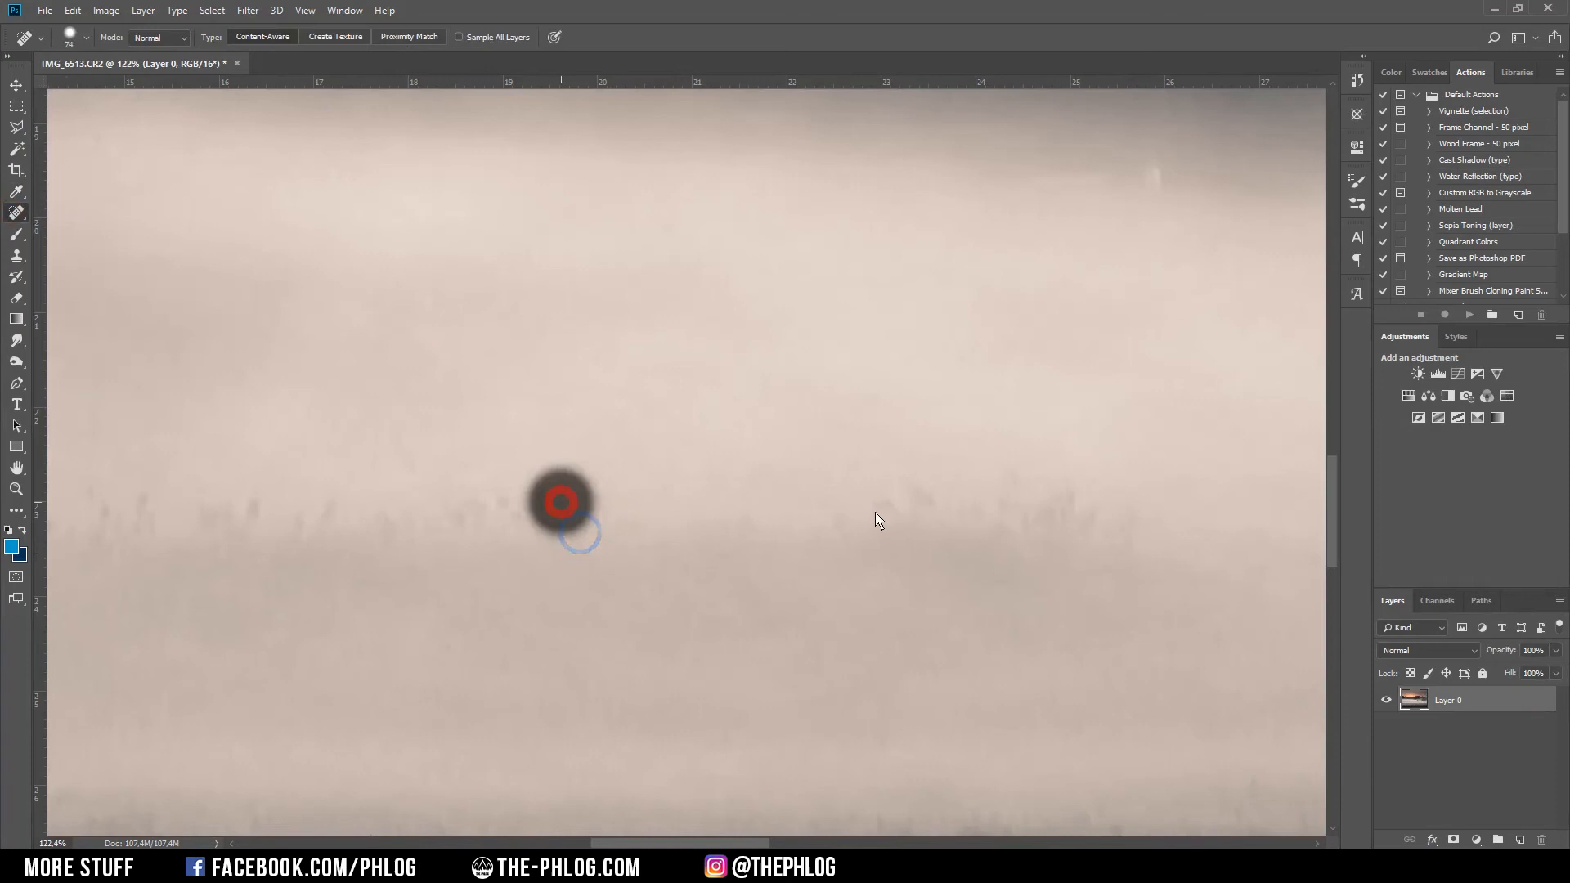
- Heal away a dark dust spot in the fog with the Spot Healing Brush
left_click(247, 10)
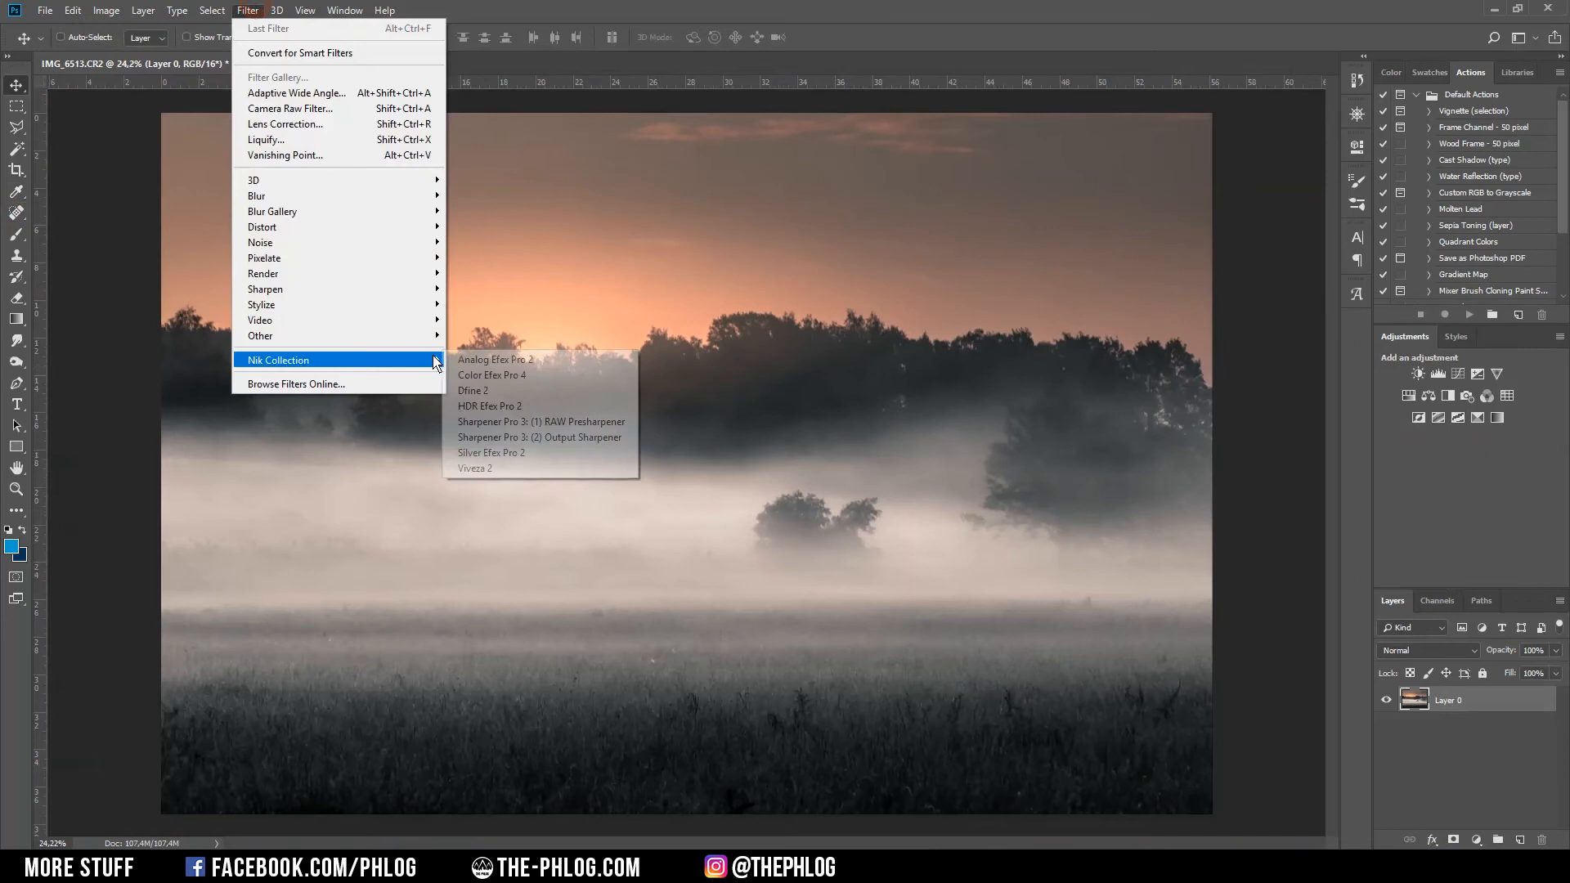
- Launch Color Efex Pro 4 from the Nik Collection filter menu
left_click(490, 374)
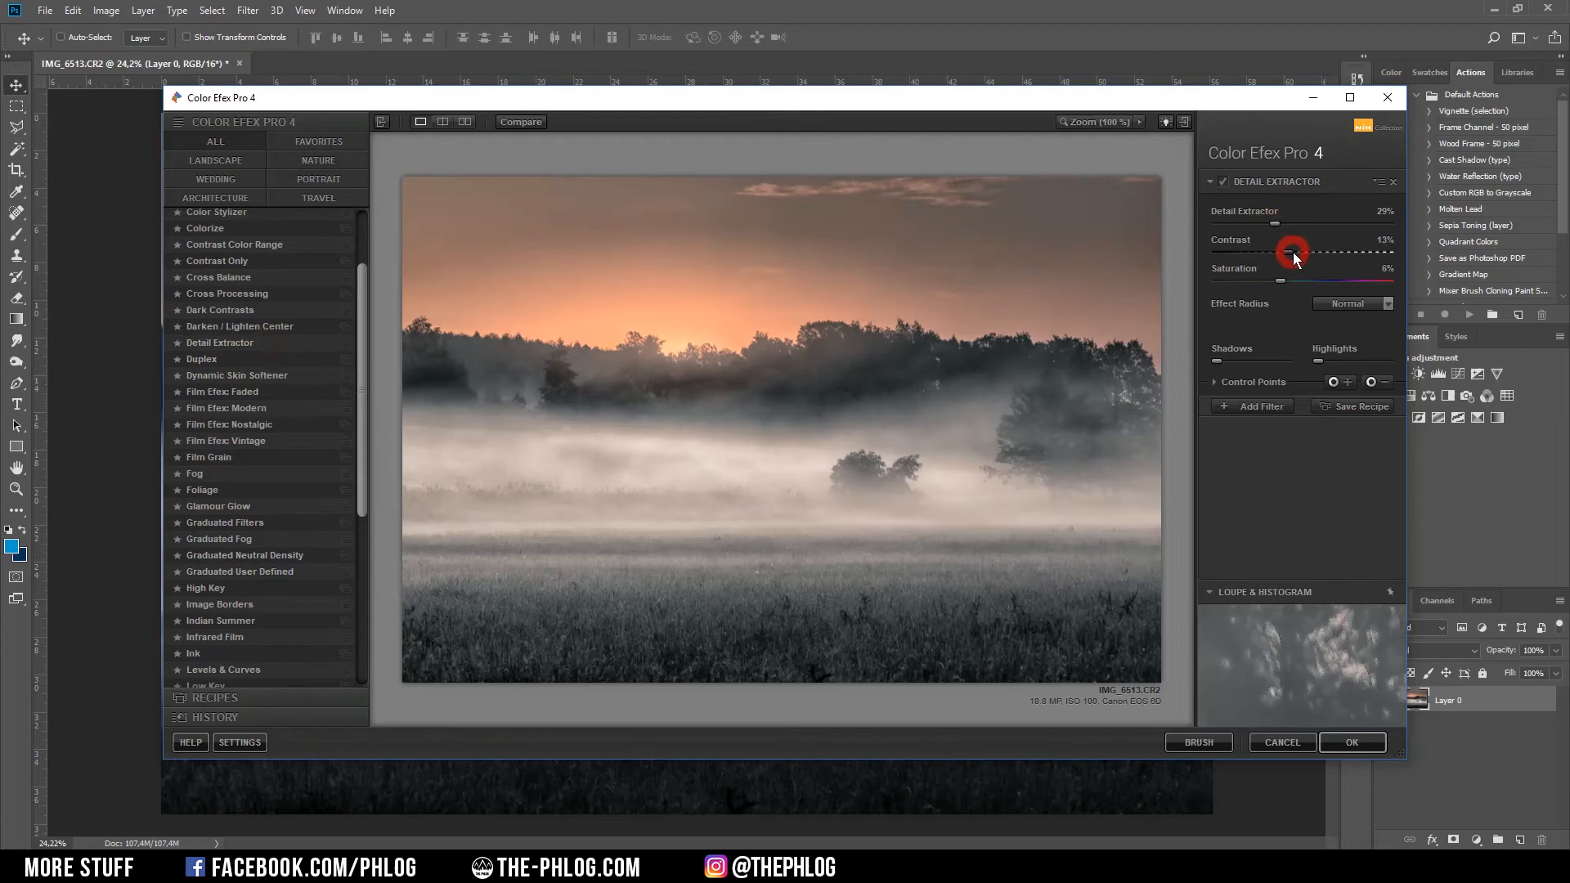
- Apply the Detail Extractor effect with 29% detail, 13% contrast and 6% saturation
left_click(1350, 742)
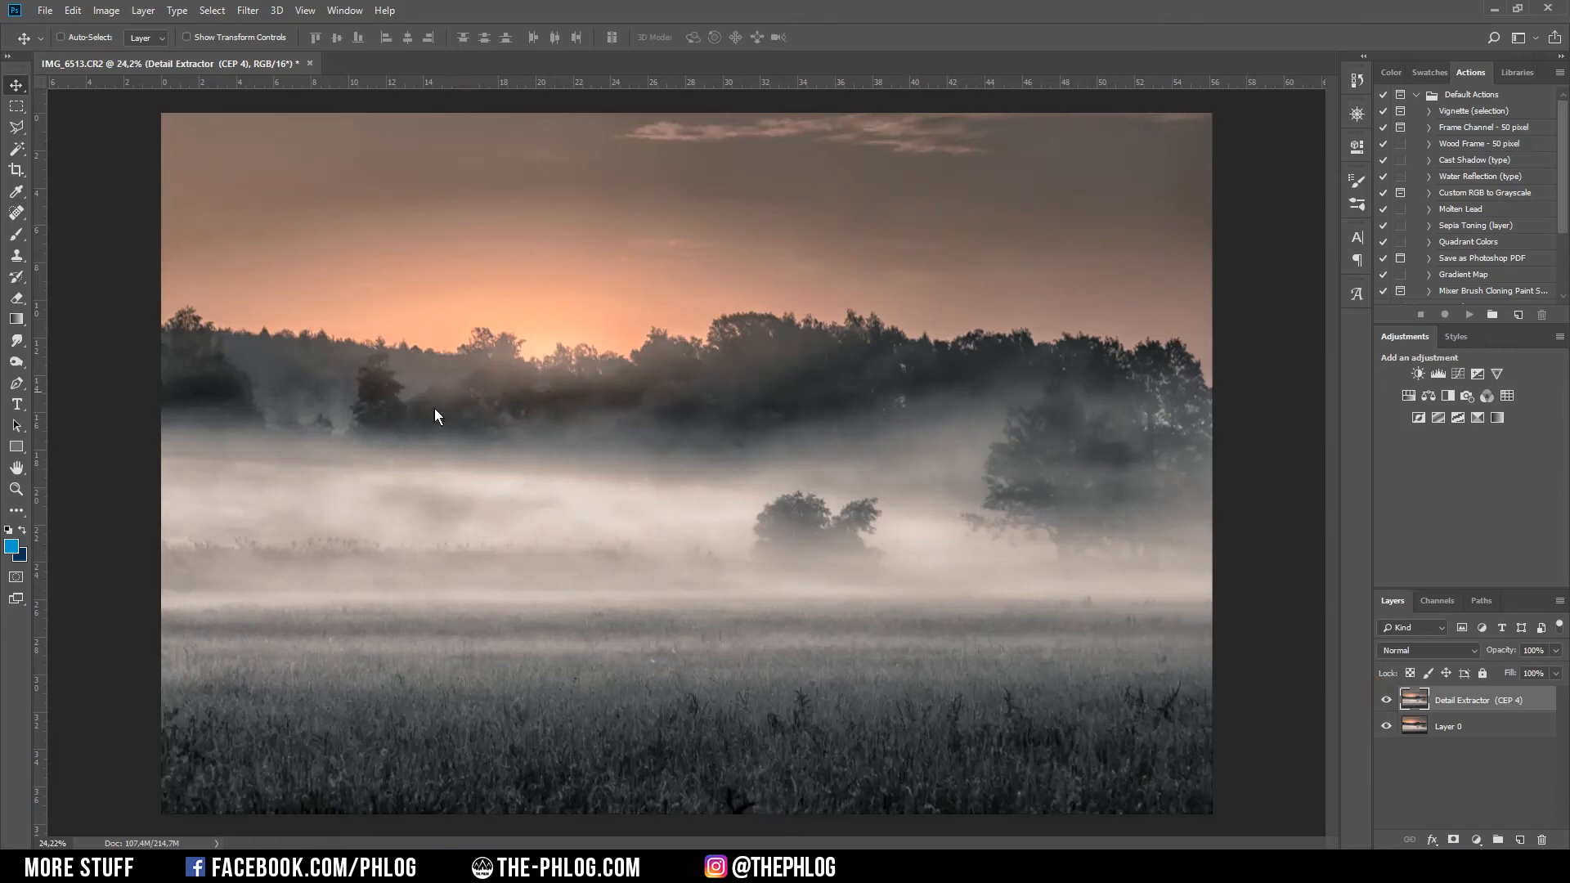
- Add a layer mask to the Detail Extractor layer and pick the Brush to paint on it
left_click(1479, 839)
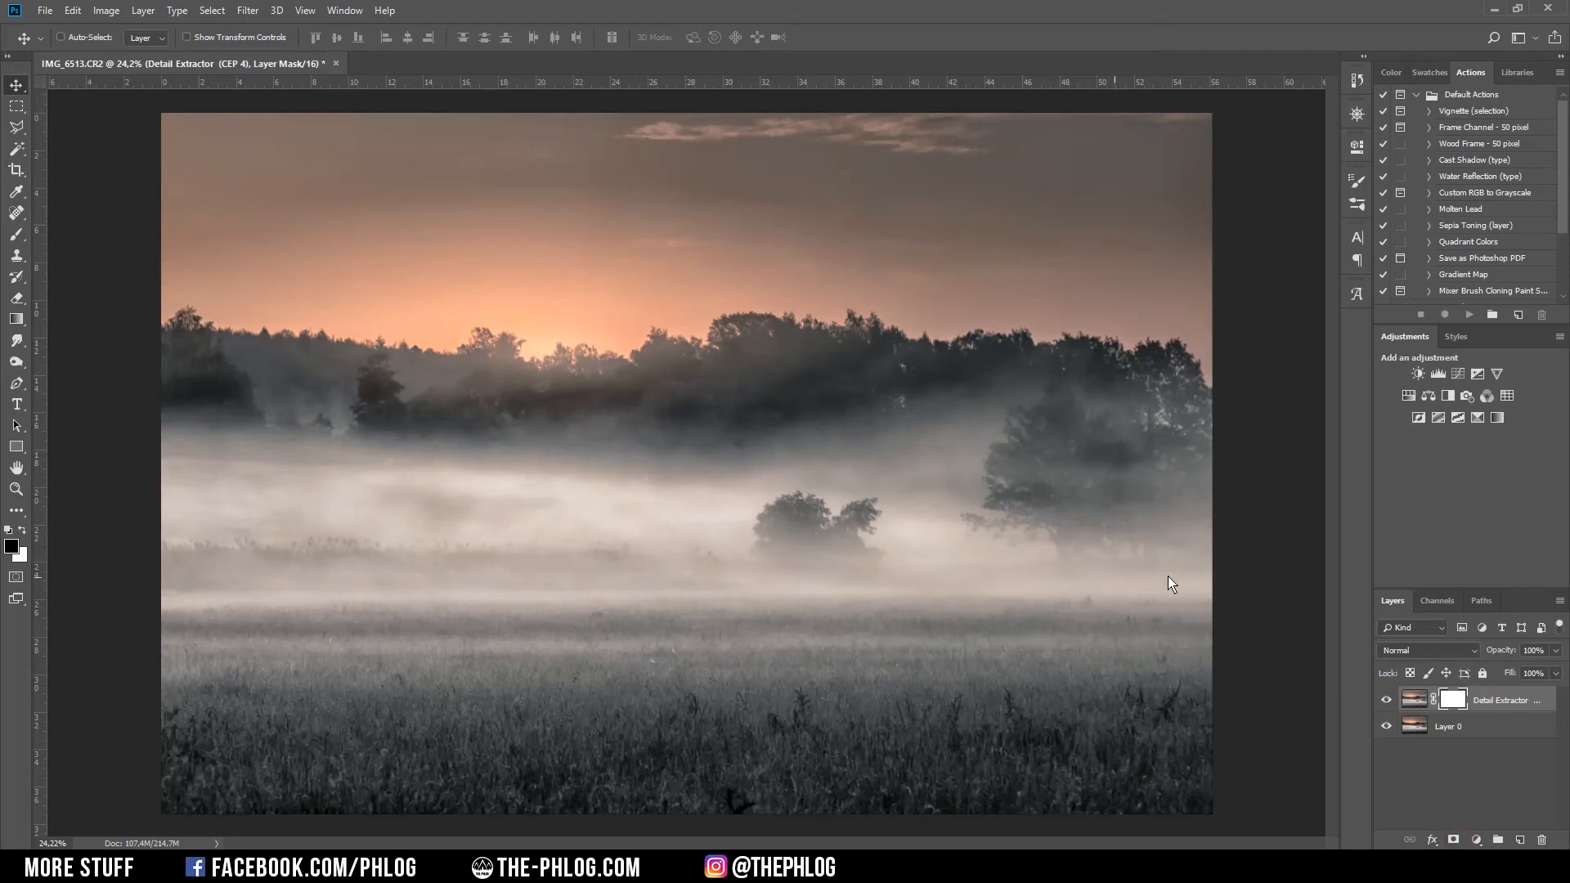
left_click(1452, 700)
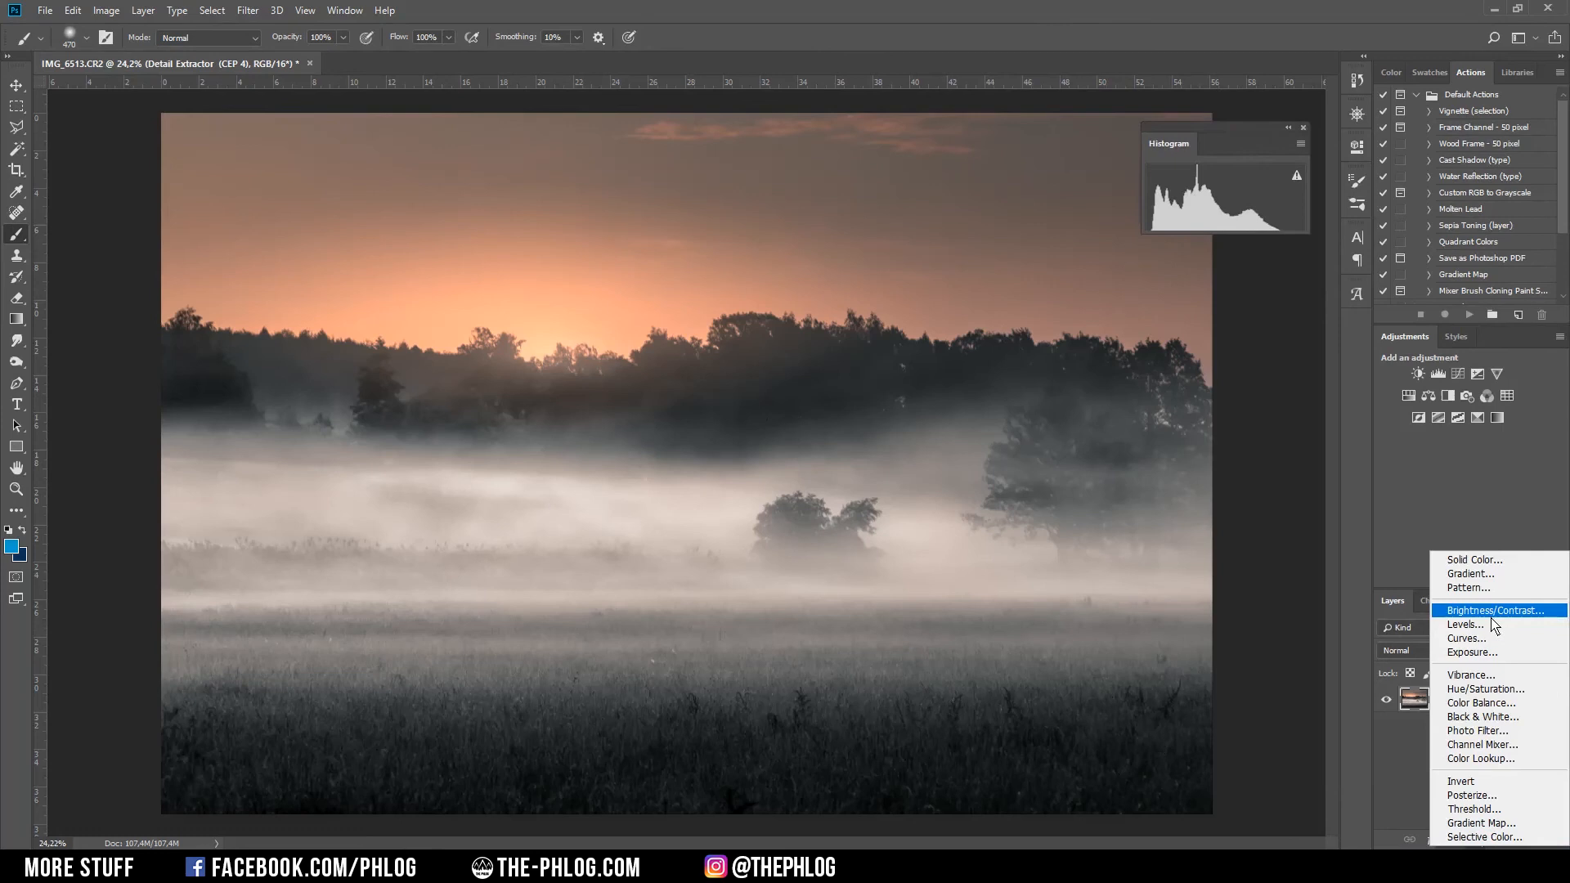
- Add a brightening Levels adjustment layer and merge it down with Ctrl+E
left_click(1465, 623)
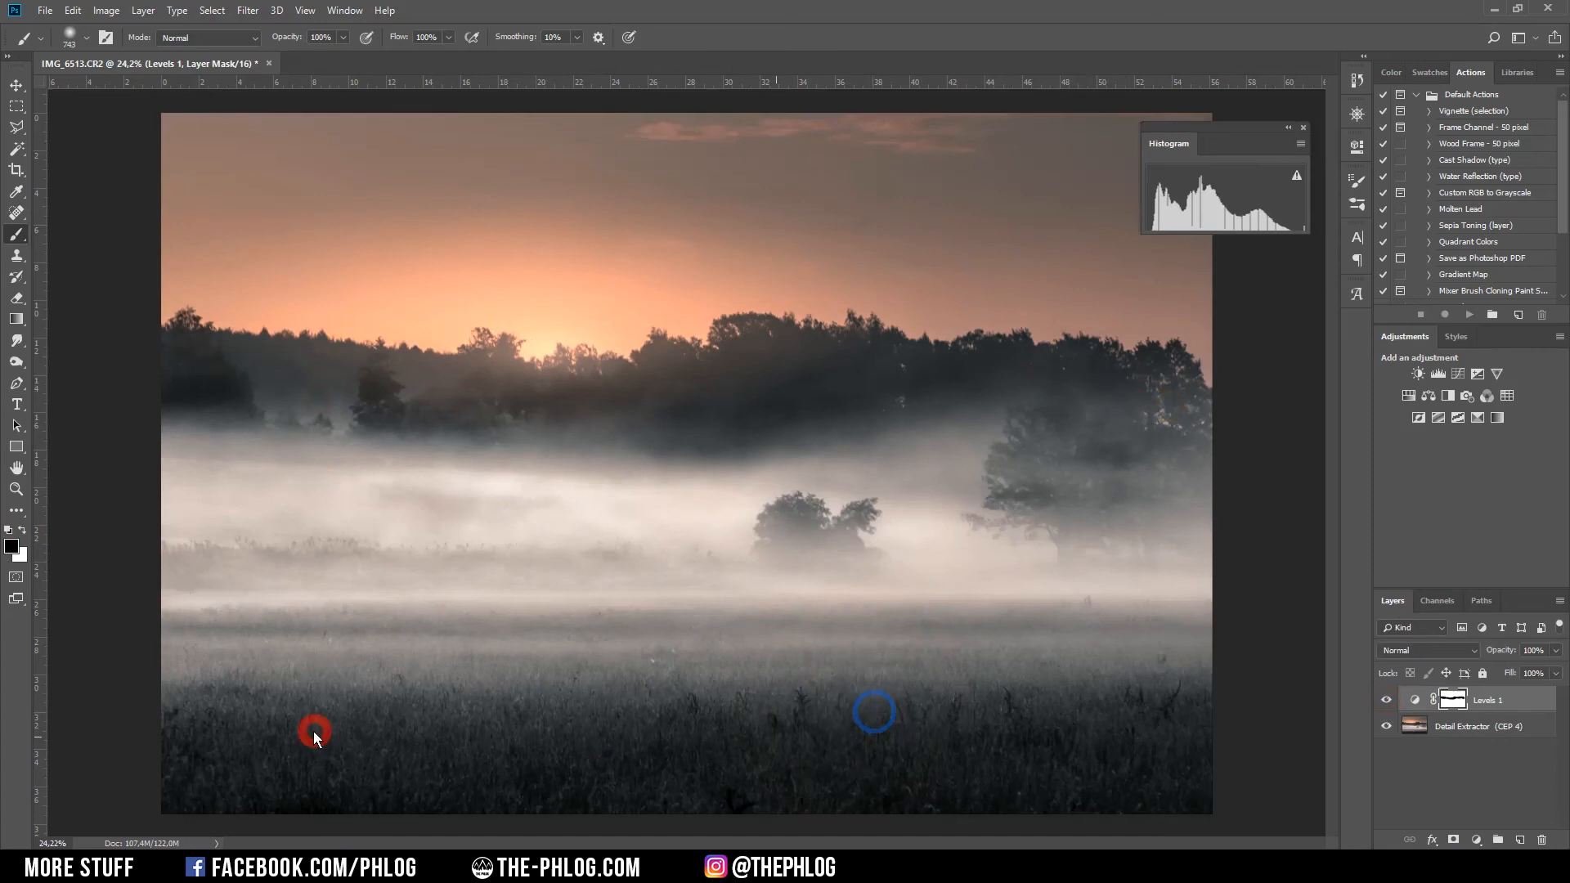
key("ctrl+e")
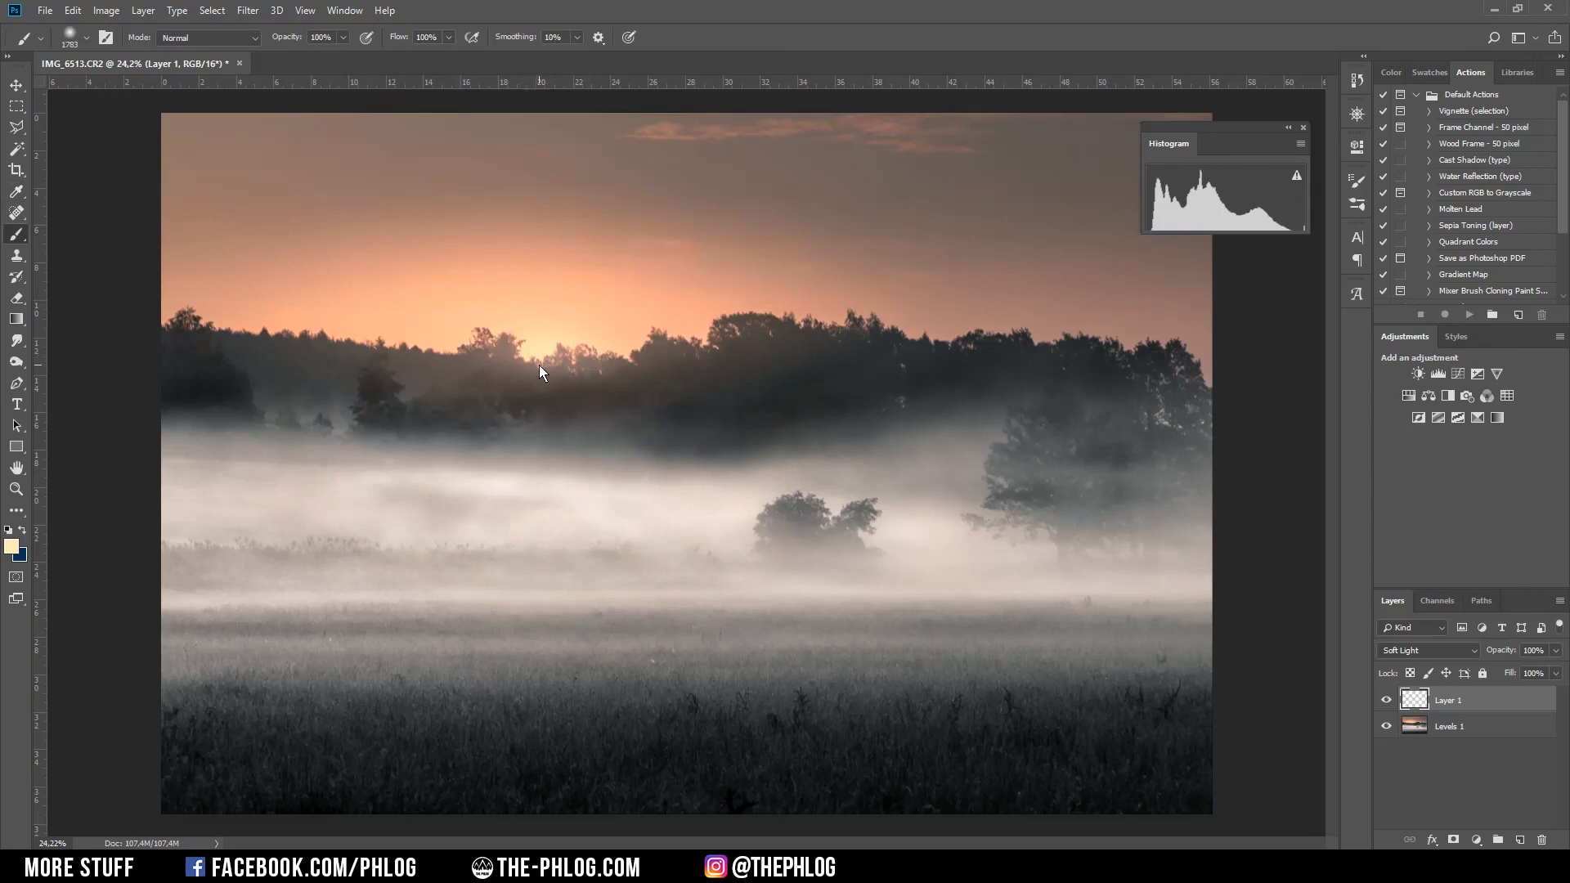
mouse_move(541, 328)
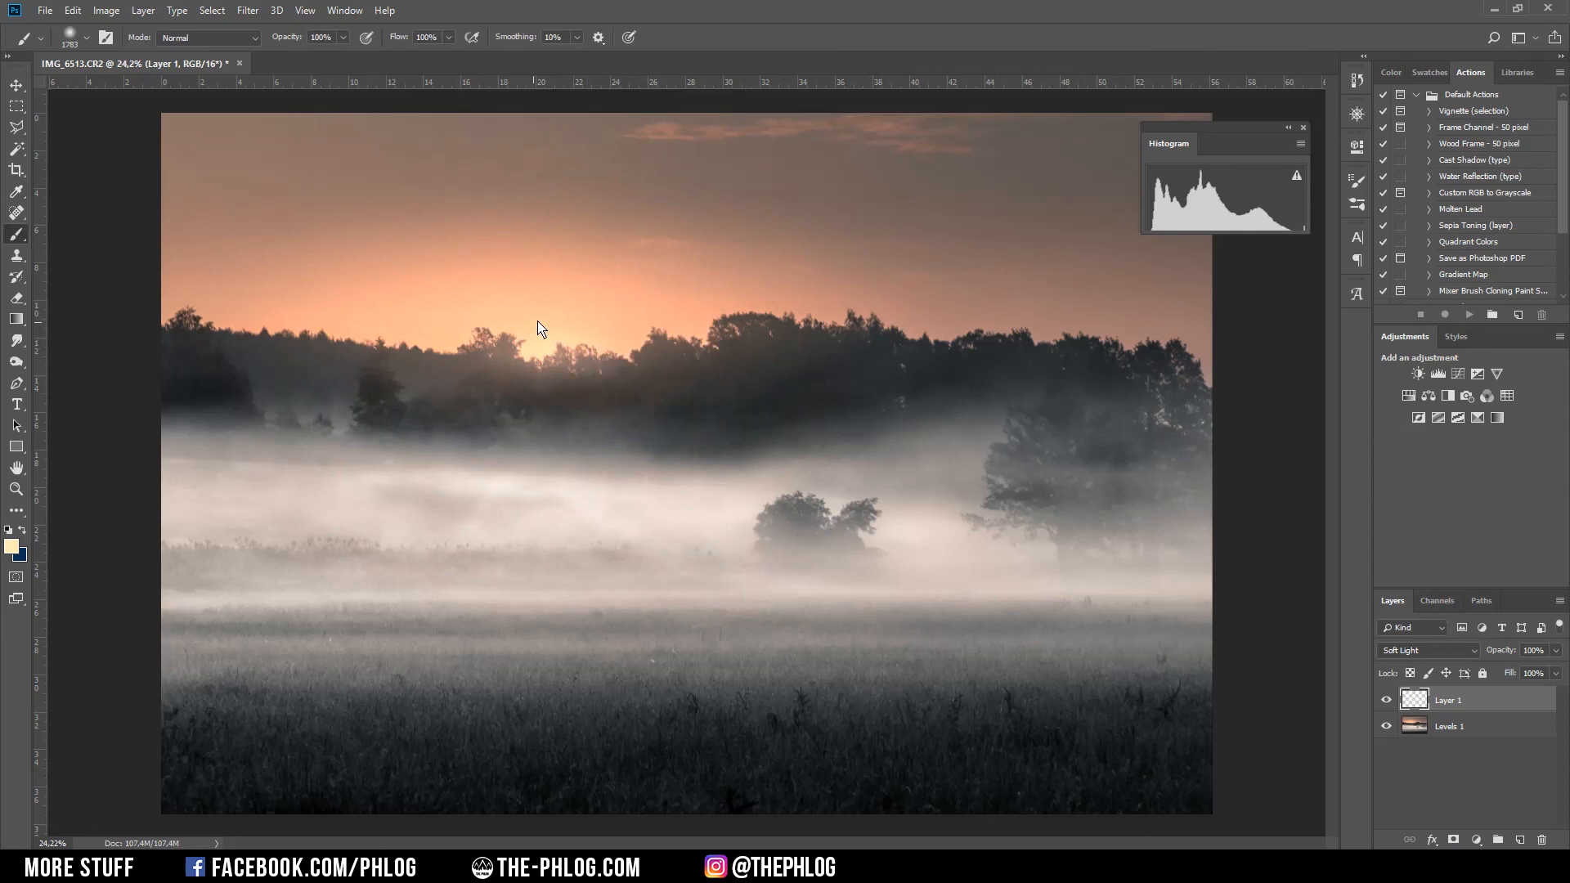
- Bring up Hue/Saturation (Ctrl+U) for the warm sun glow layer
key("ctrl+u")
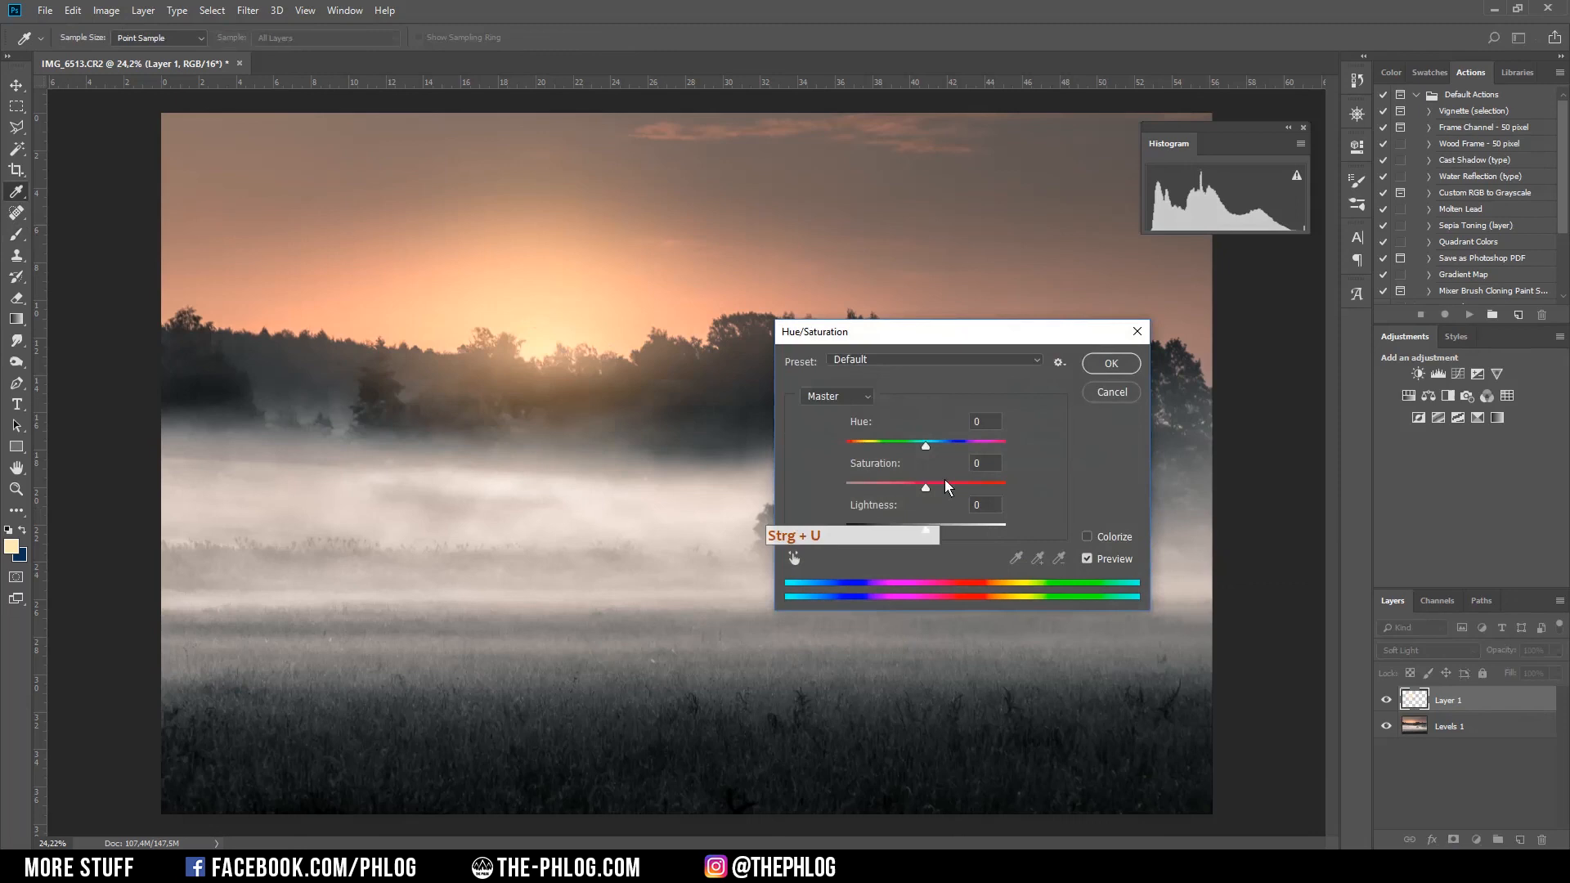
- Reduce the glow's saturation in the Hue/Saturation dialog
left_click(1108, 363)
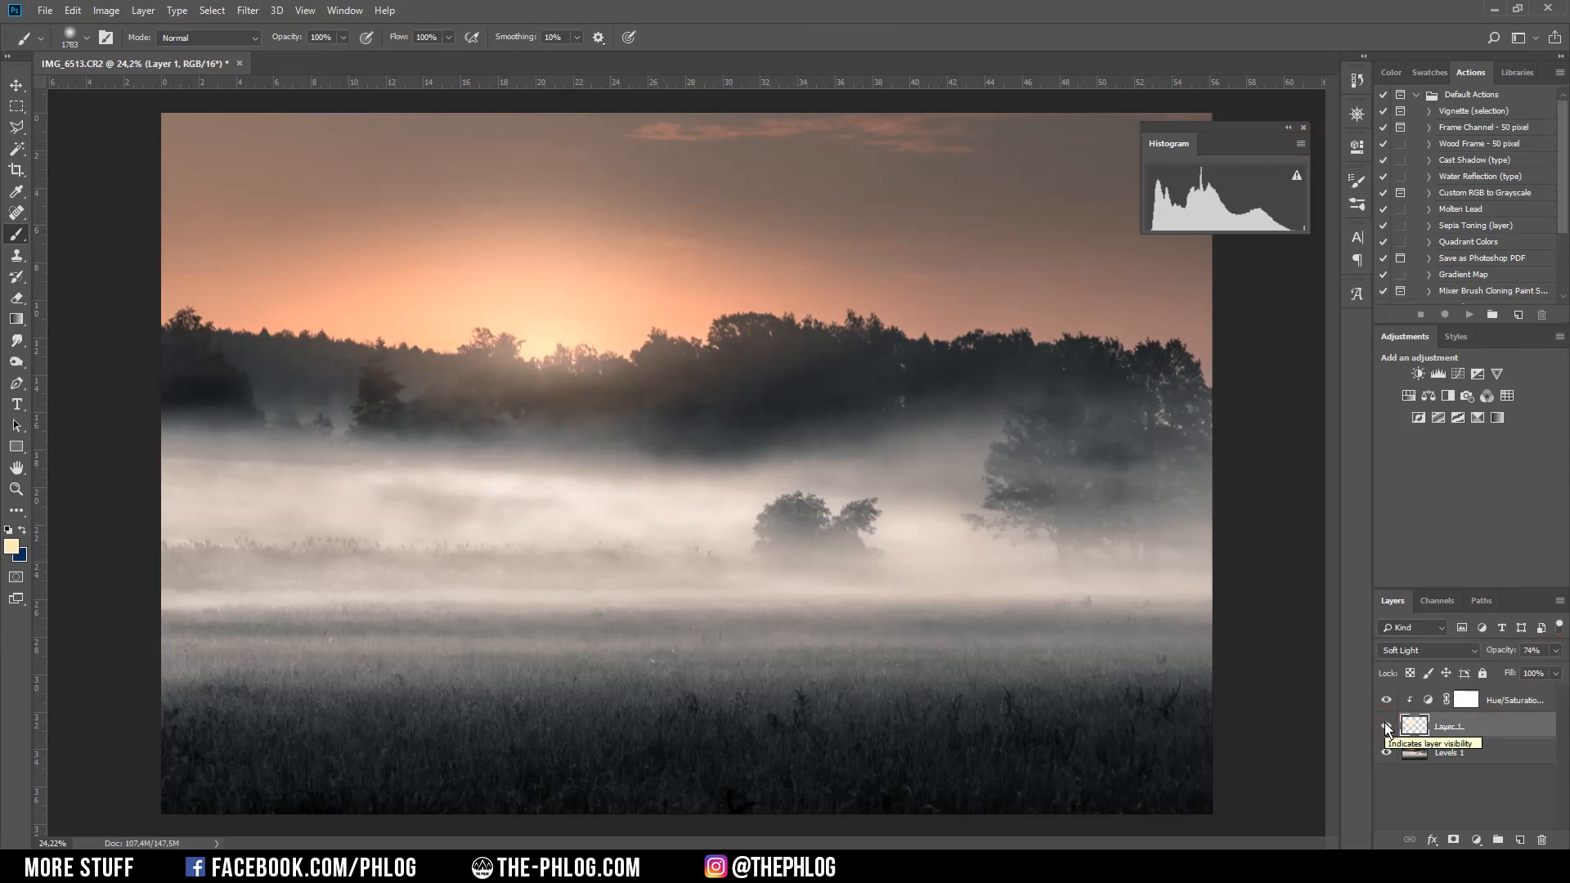
left_click(1385, 726)
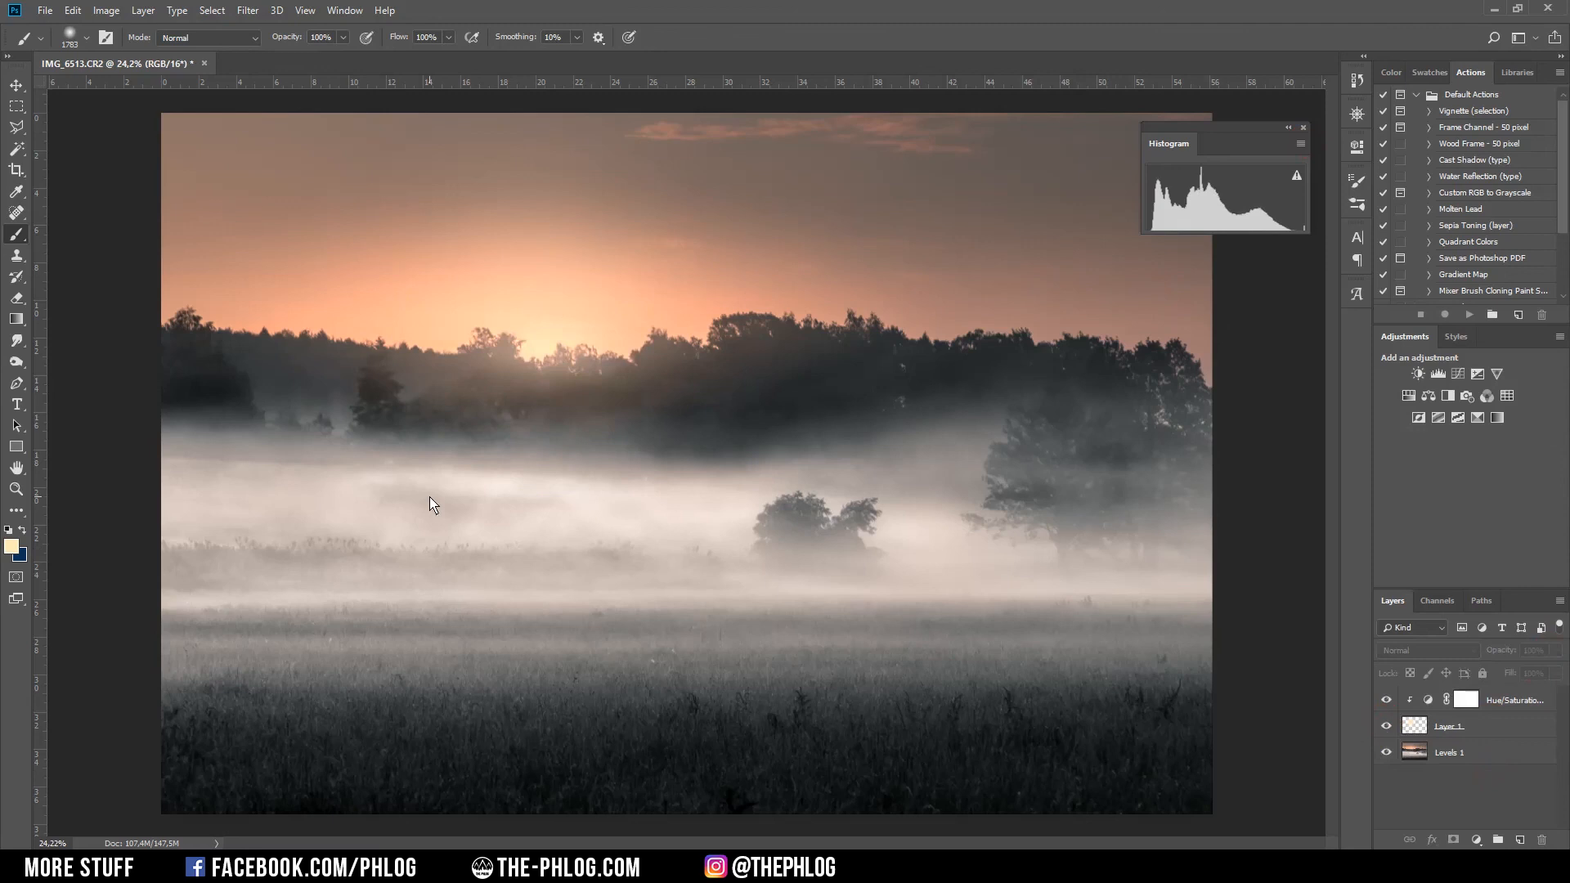
mouse_move(1268, 530)
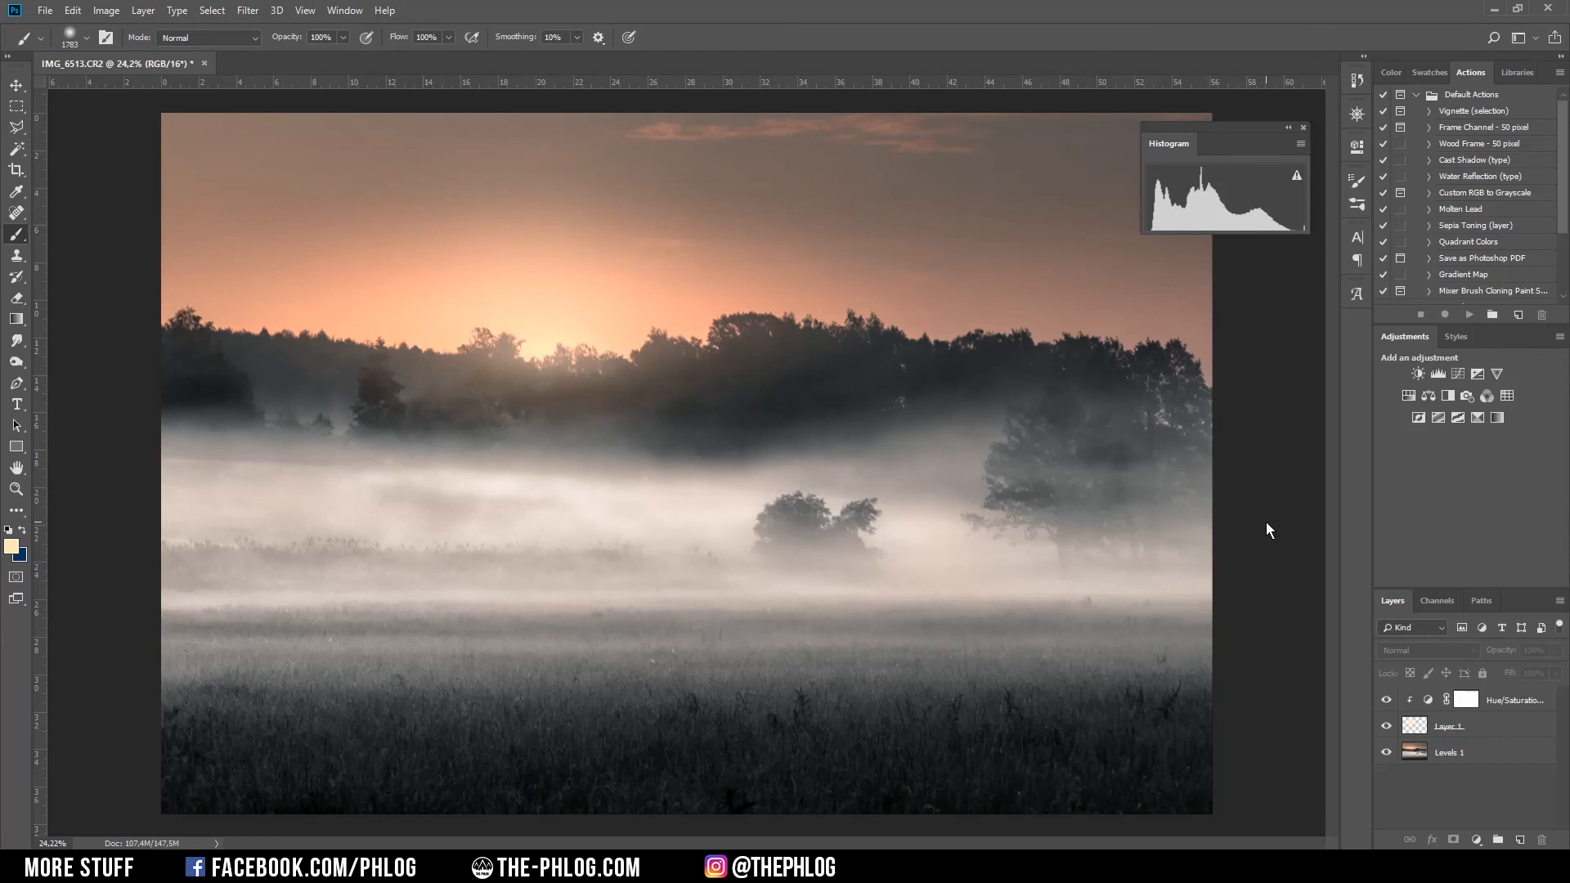